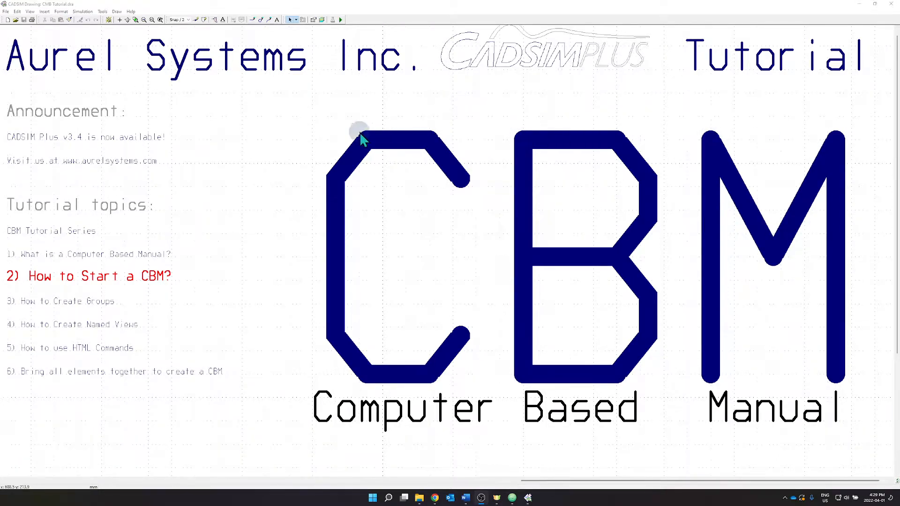
{"action": "mouse_move", "coordinate": [270, 173]}
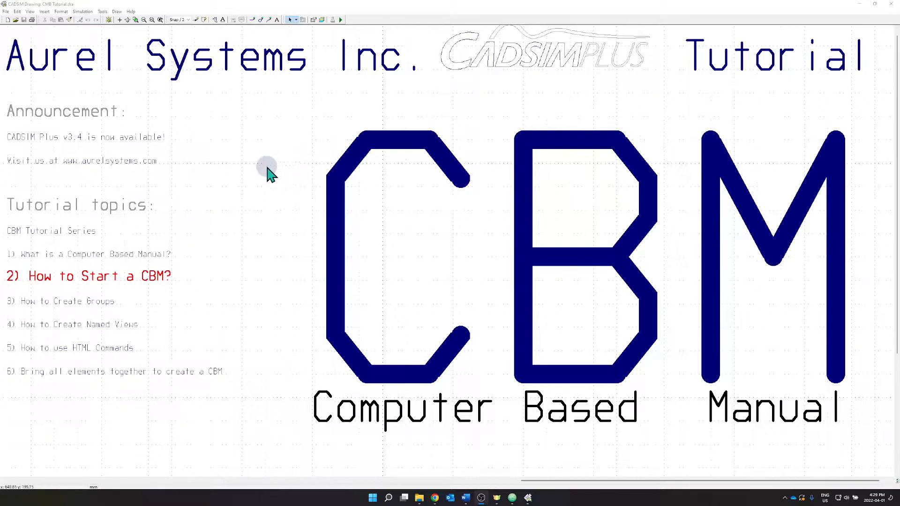
{"action": "mouse_move", "coordinate": [215, 273]}
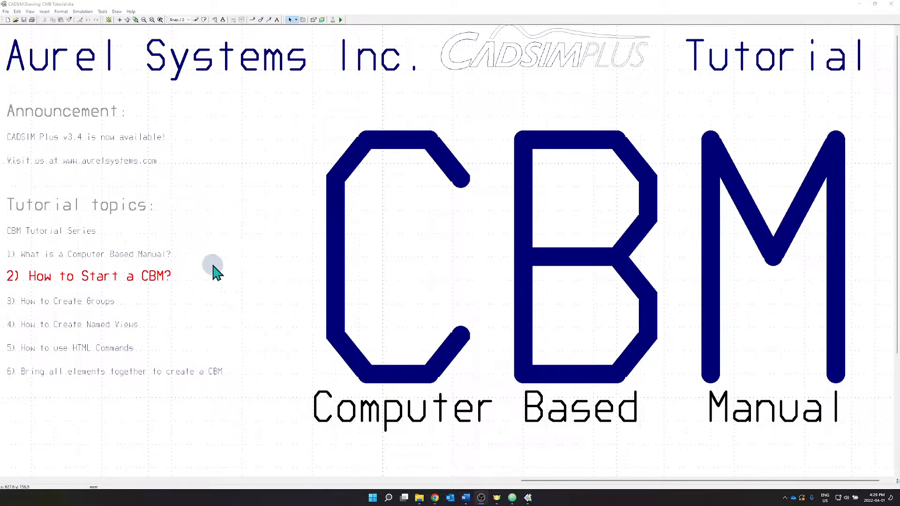
{"action": "mouse_move", "coordinate": [256, 296]}
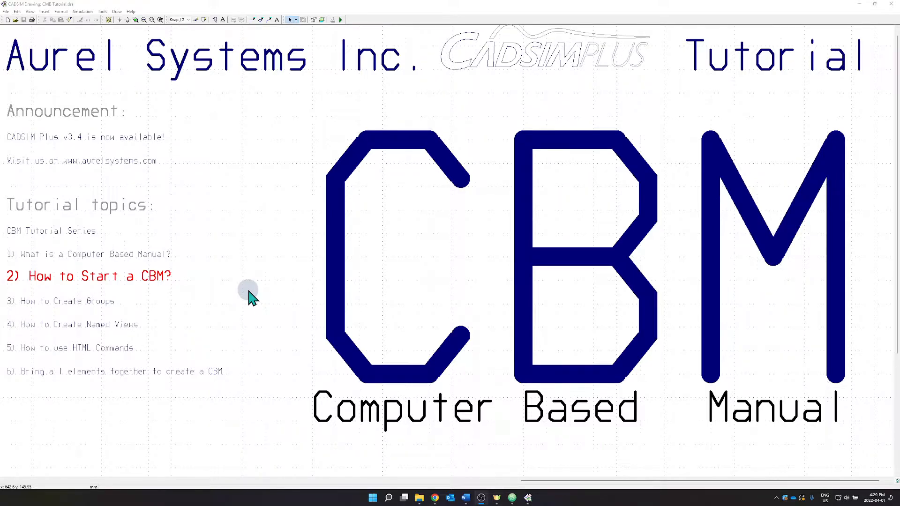
{"action": "mouse_move", "coordinate": [230, 313]}
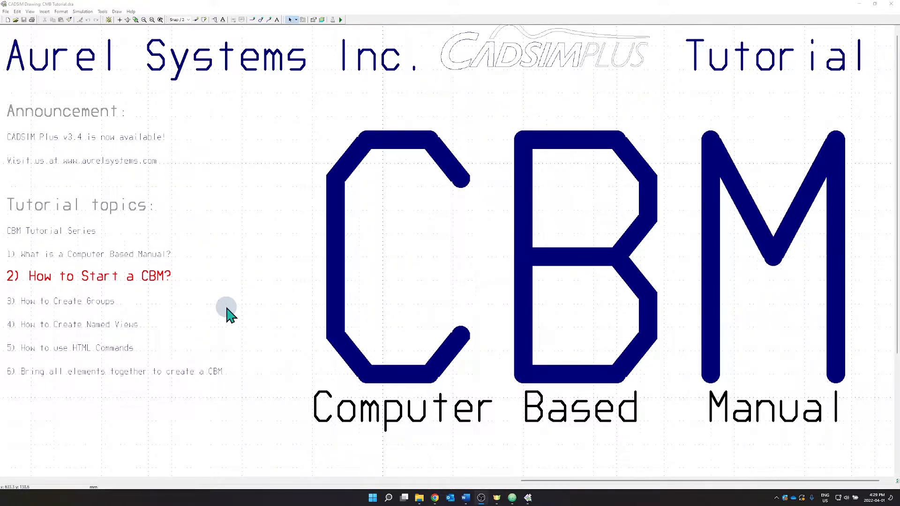
{"action": "mouse_move", "coordinate": [126, 303]}
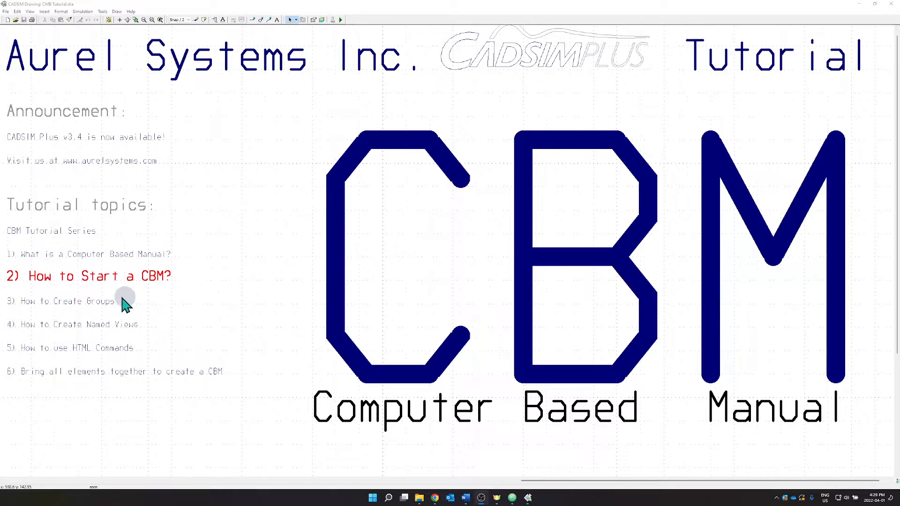
{"action": "mouse_move", "coordinate": [181, 299]}
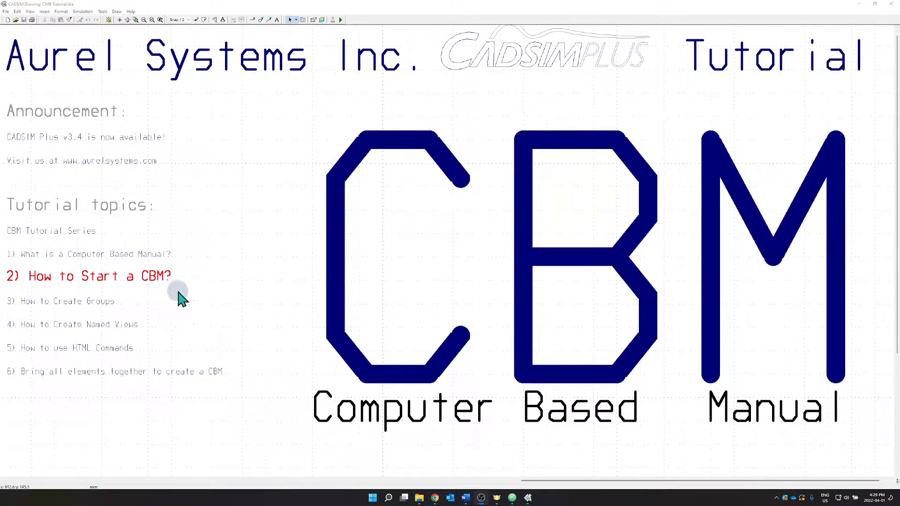
{"action": "mouse_move", "coordinate": [215, 250]}
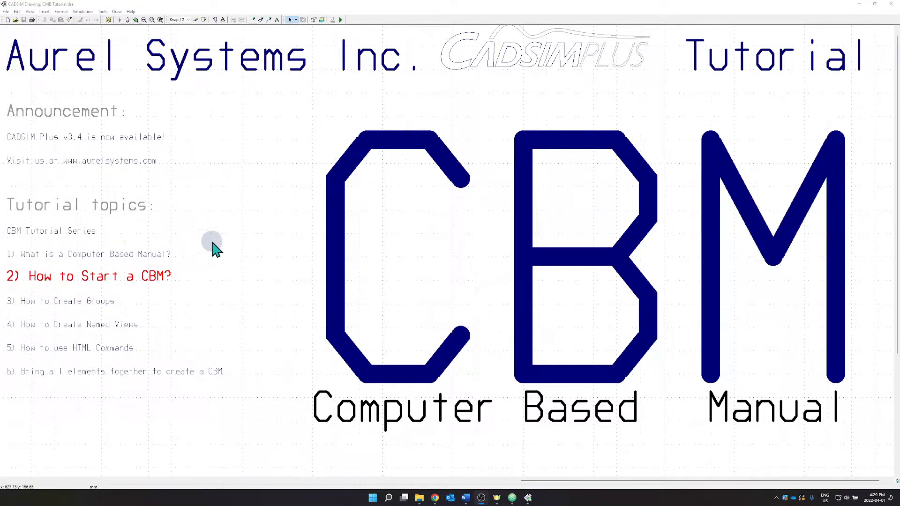
{"action": "mouse_move", "coordinate": [220, 238]}
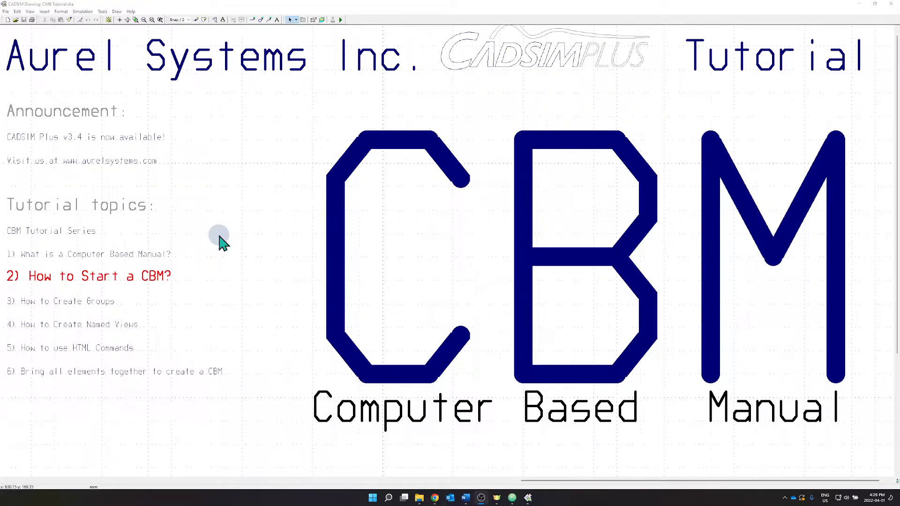
{"action": "mouse_move", "coordinate": [237, 240]}
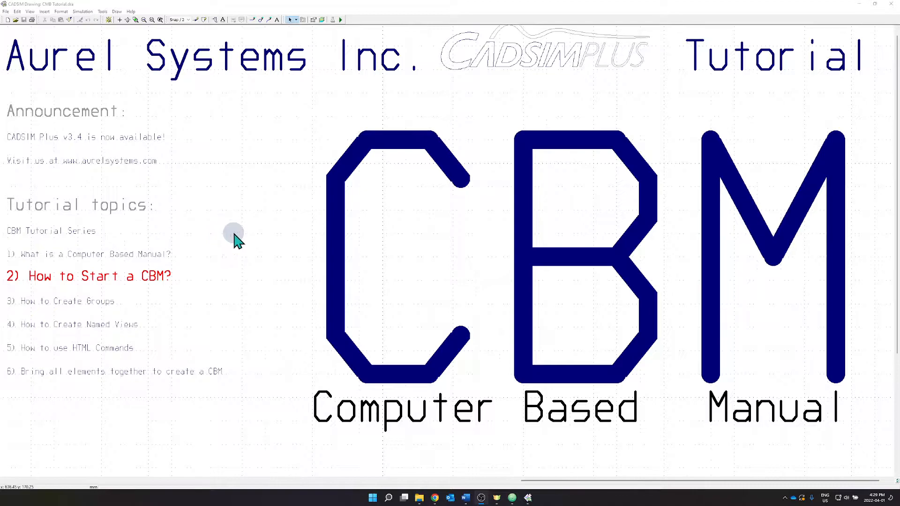
{"action": "mouse_move", "coordinate": [887, 23]}
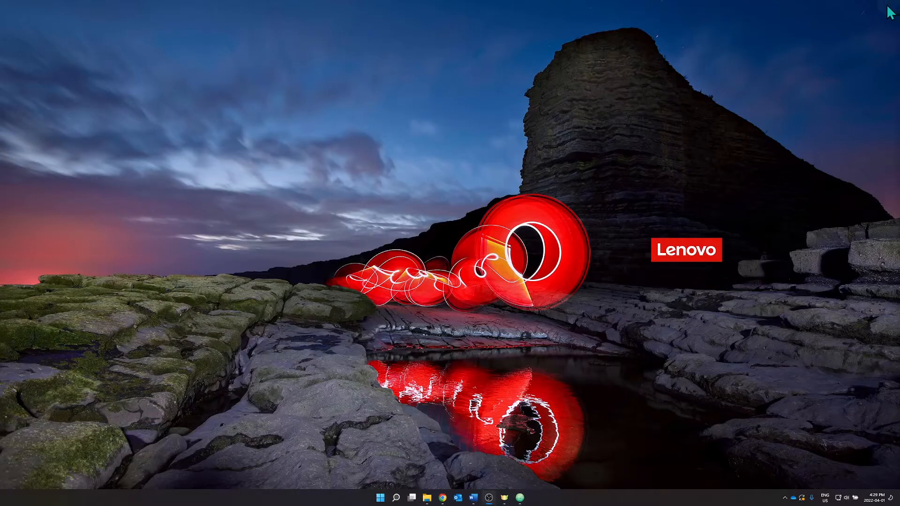
{"action": "mouse_move", "coordinate": [517, 369]}
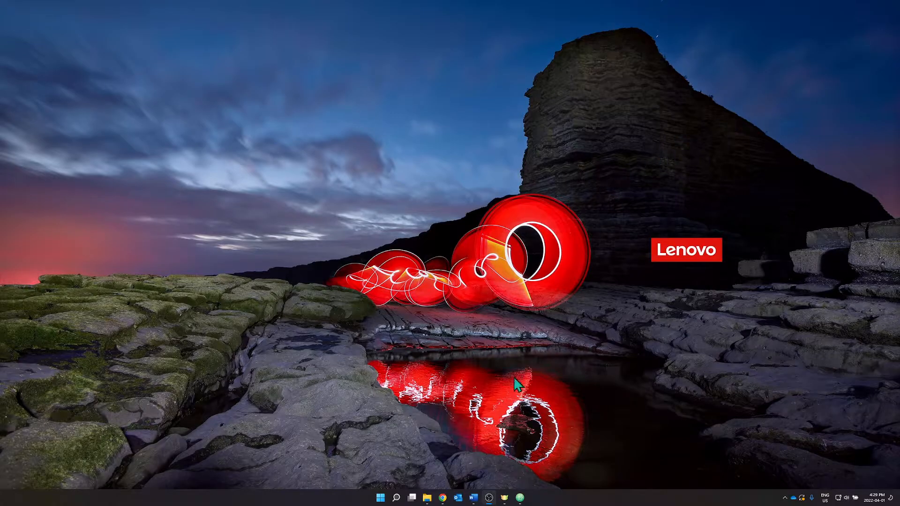
- Open File Explorer from the taskbar with the CBM tutorial drawing minimized
{"action": "left_click", "coordinate": [427, 497]}
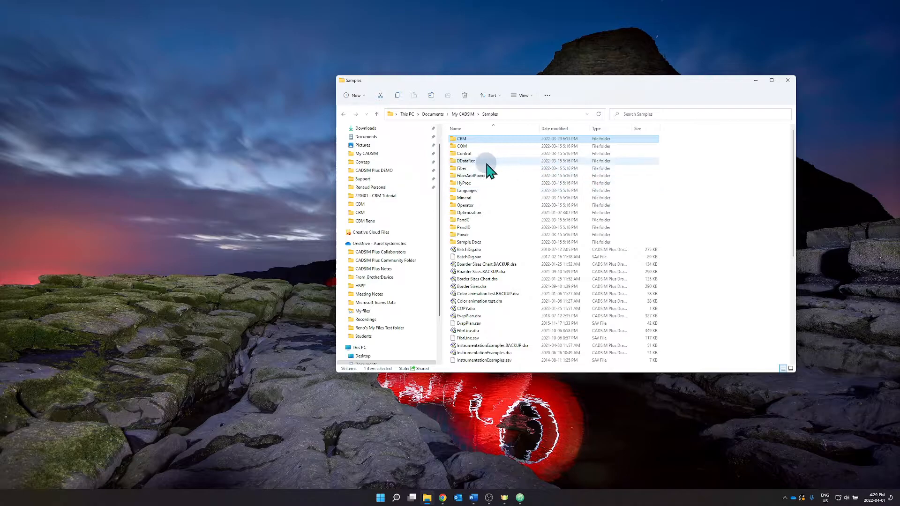
{"action": "mouse_move", "coordinate": [488, 185]}
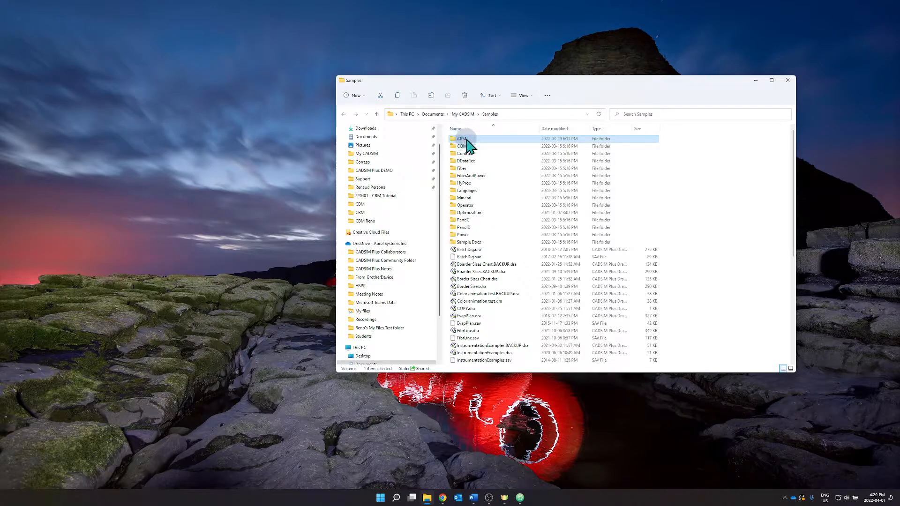
- Navigate from My CADSIM through My Project1 and CBM Reno into the CBM folder
{"action": "double_click", "coordinate": [463, 139]}
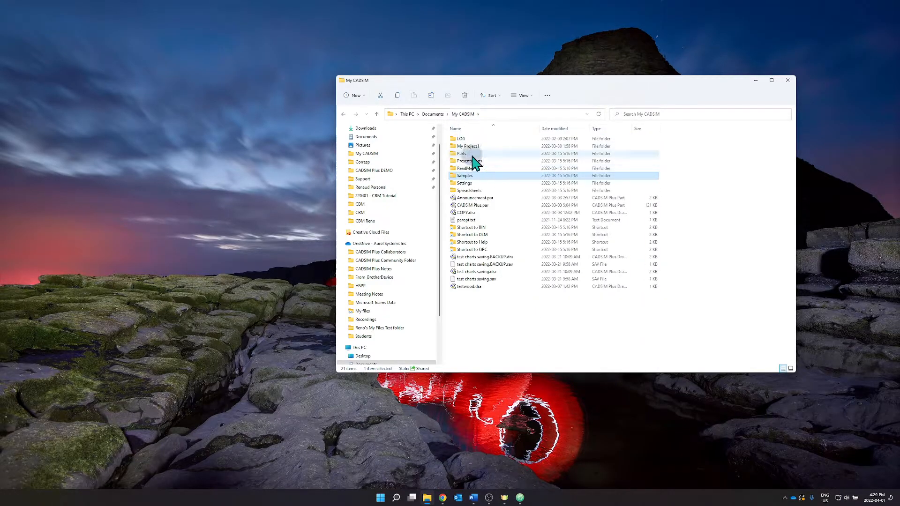
{"action": "double_click", "coordinate": [468, 146]}
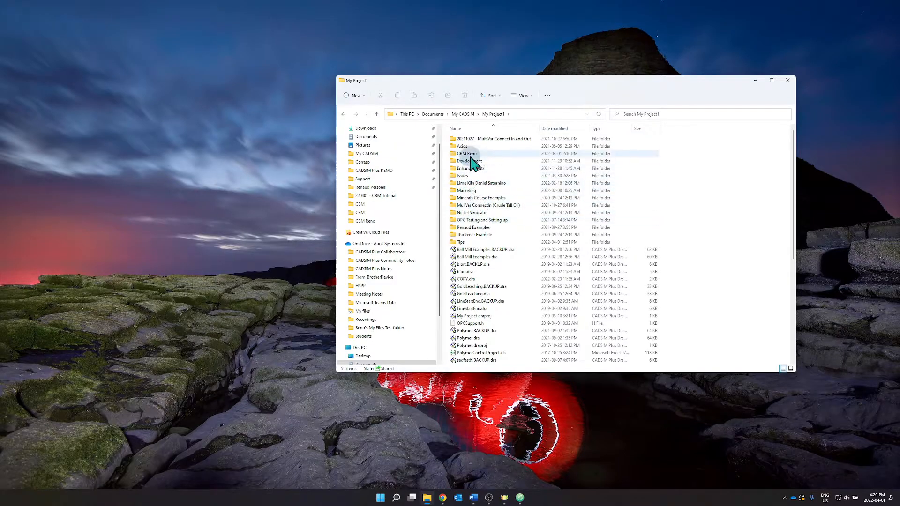
{"action": "double_click", "coordinate": [468, 153]}
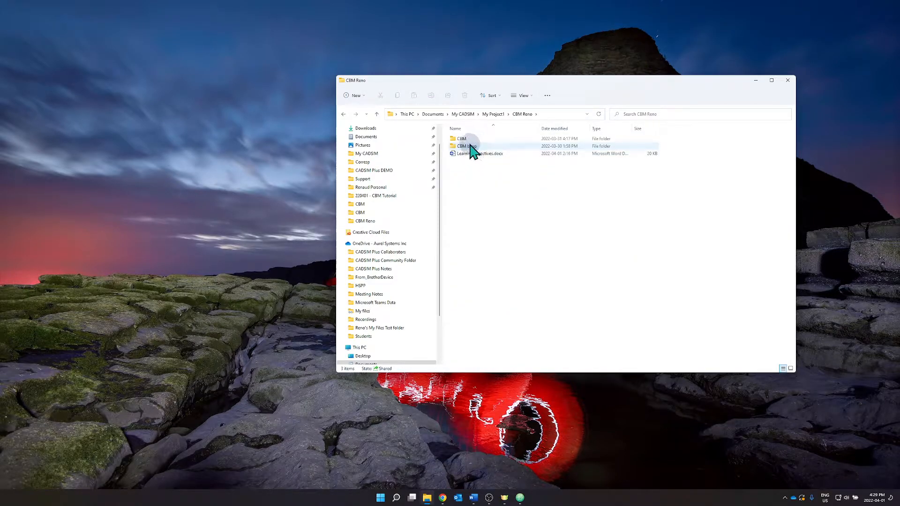
{"action": "double_click", "coordinate": [463, 146]}
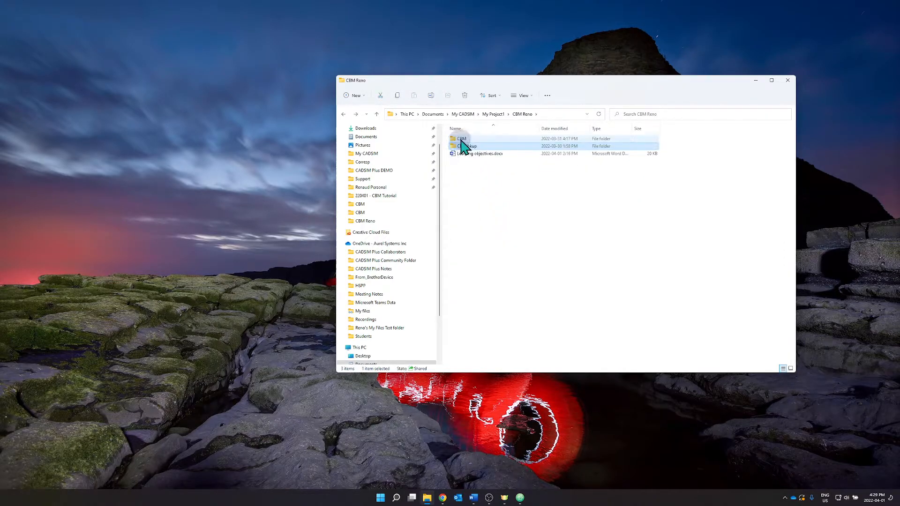
{"action": "double_click", "coordinate": [463, 138]}
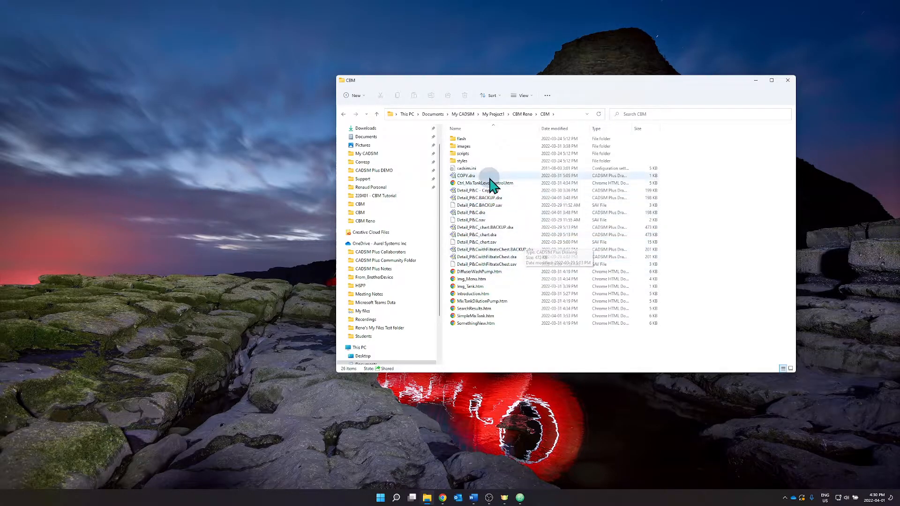
{"action": "mouse_move", "coordinate": [505, 234]}
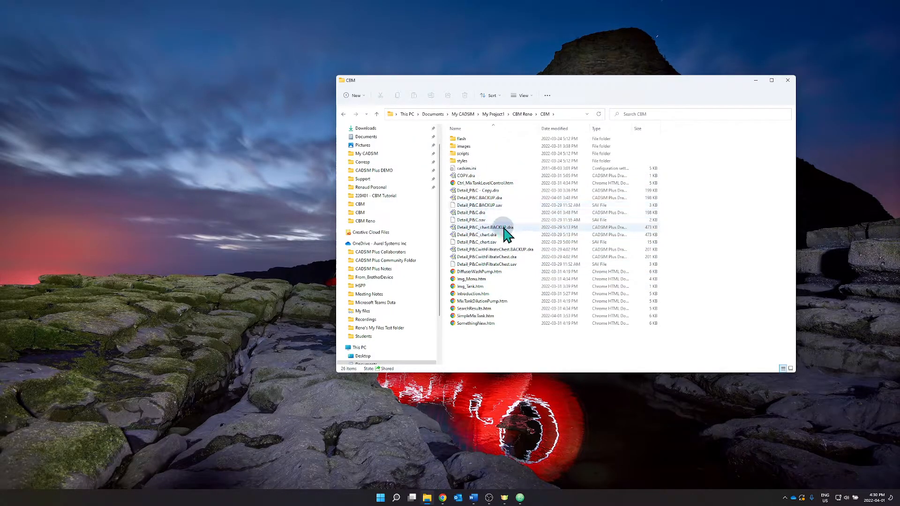
{"action": "mouse_move", "coordinate": [504, 235]}
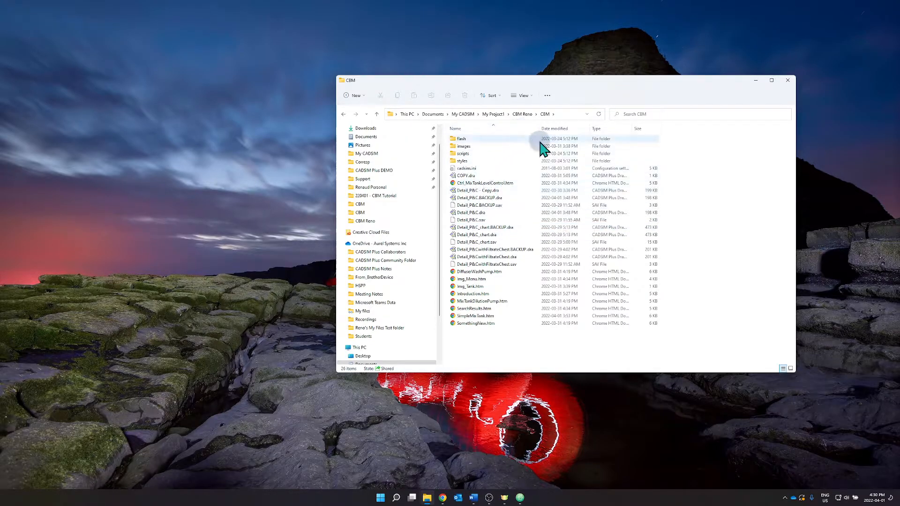
{"action": "mouse_move", "coordinate": [506, 256]}
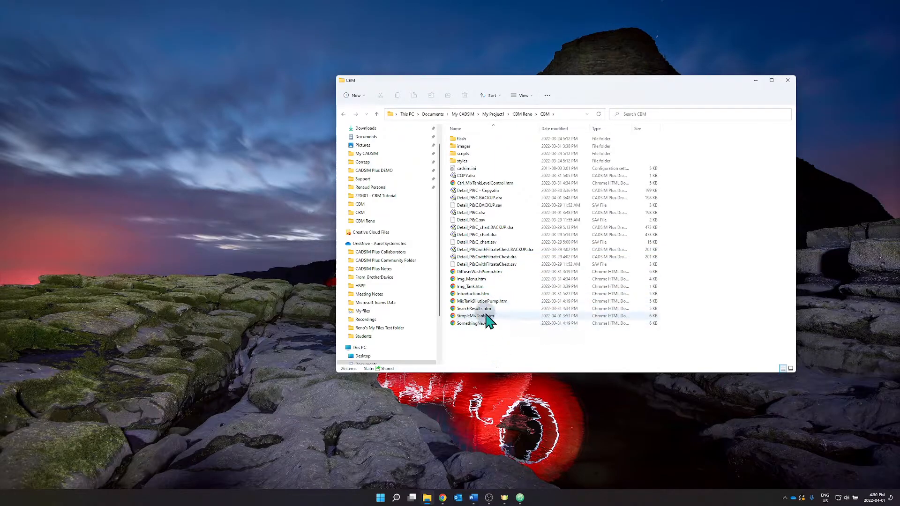
- Open SimpleMixTank.htm with Notepad through the Open with menu
{"action": "left_click", "coordinate": [474, 315]}
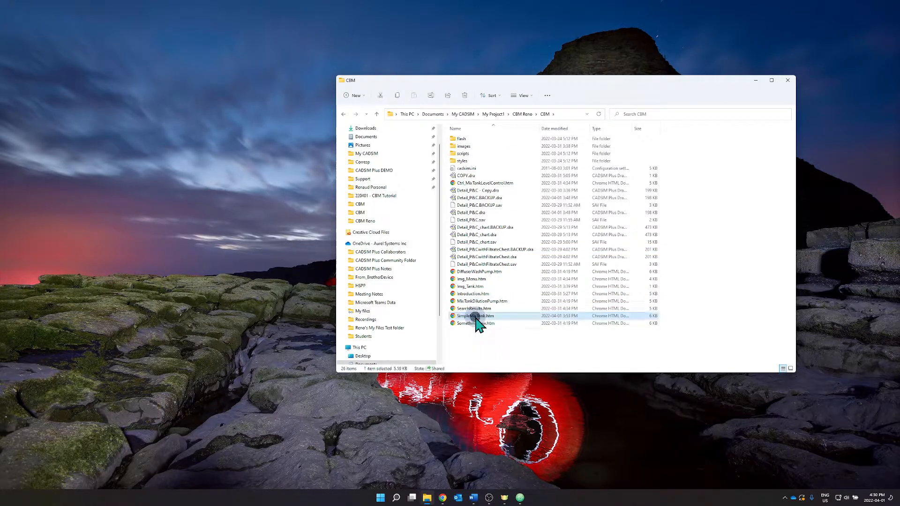
{"action": "right_click", "coordinate": [476, 316]}
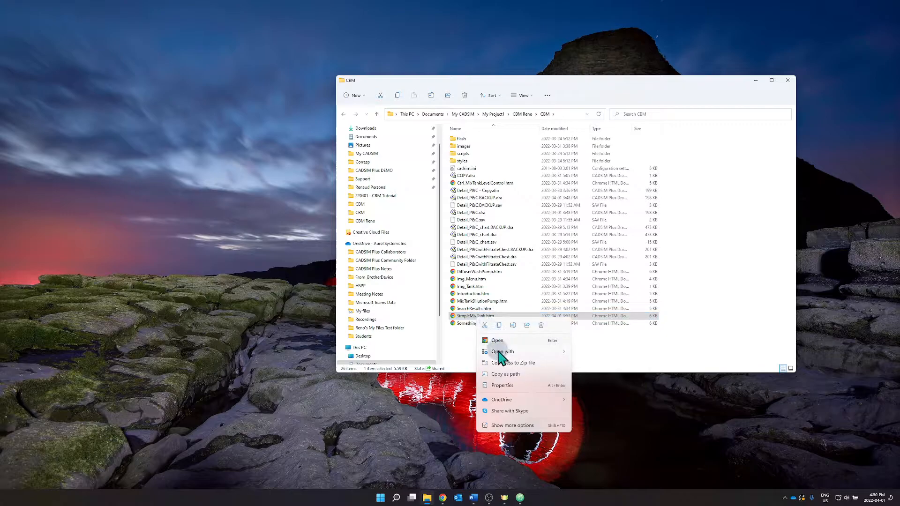
{"action": "left_click", "coordinate": [502, 351]}
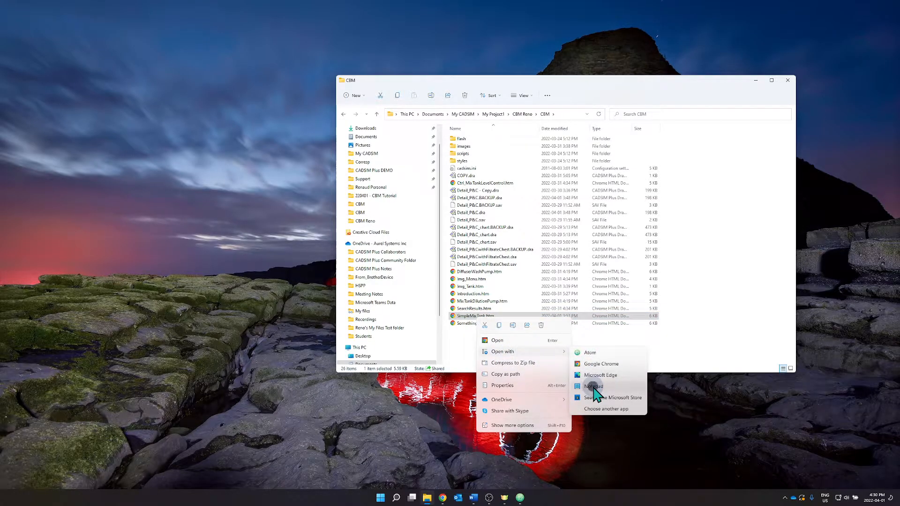
{"action": "left_click", "coordinate": [593, 387]}
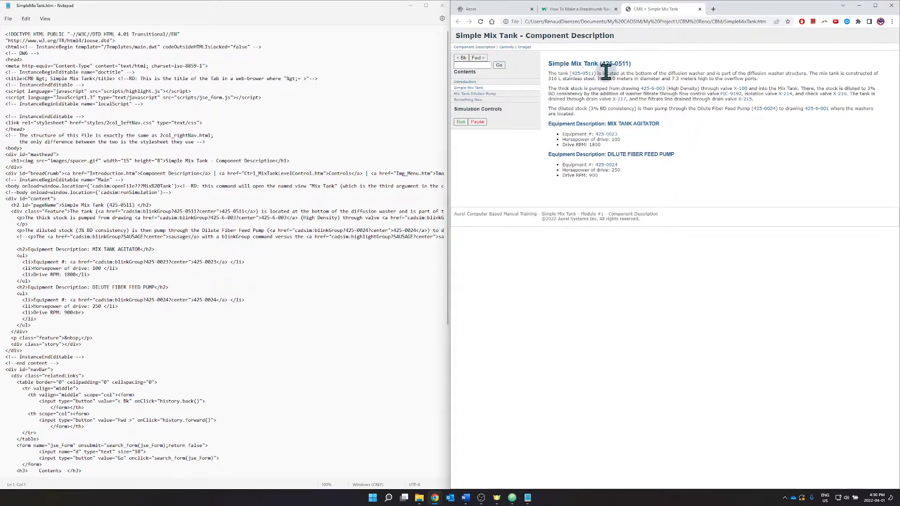
{"action": "mouse_move", "coordinate": [310, 119]}
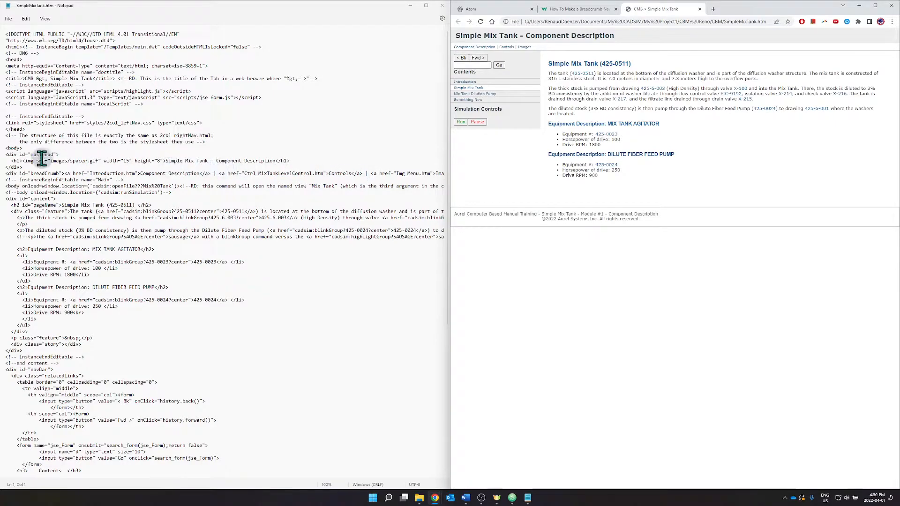
- Move to the end of the h1 heading on line 21 to append ADD
{"action": "left_click_drag", "start_coordinate": [41, 161], "coordinate": [230, 161]}
{"action": "type", "text": " ADD"}
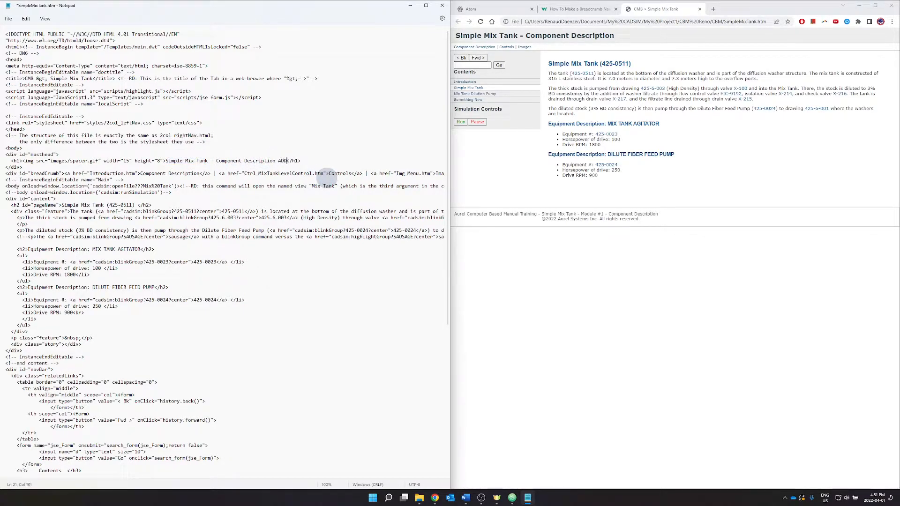
- Add 'TEXT HE' to the heading and refresh the page in Chrome
{"action": "type", "text": "TEXT HERE"}
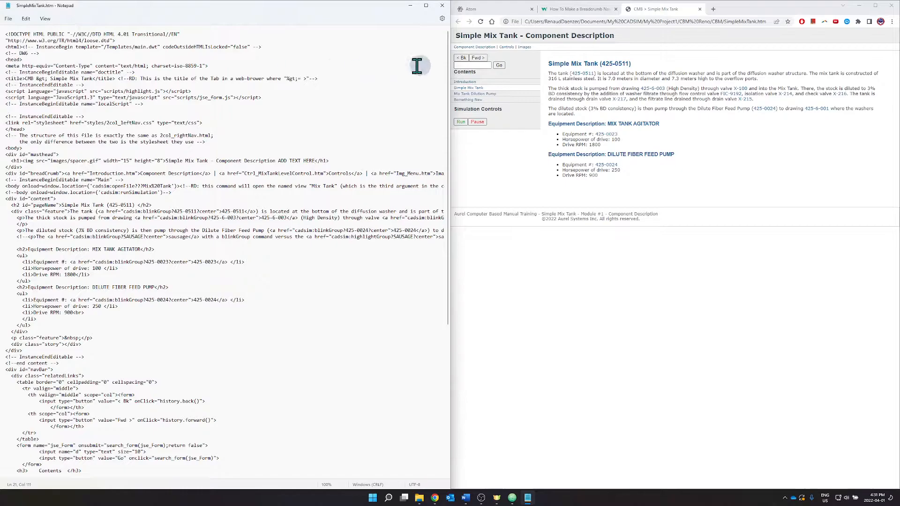
{"action": "left_click", "coordinate": [481, 21]}
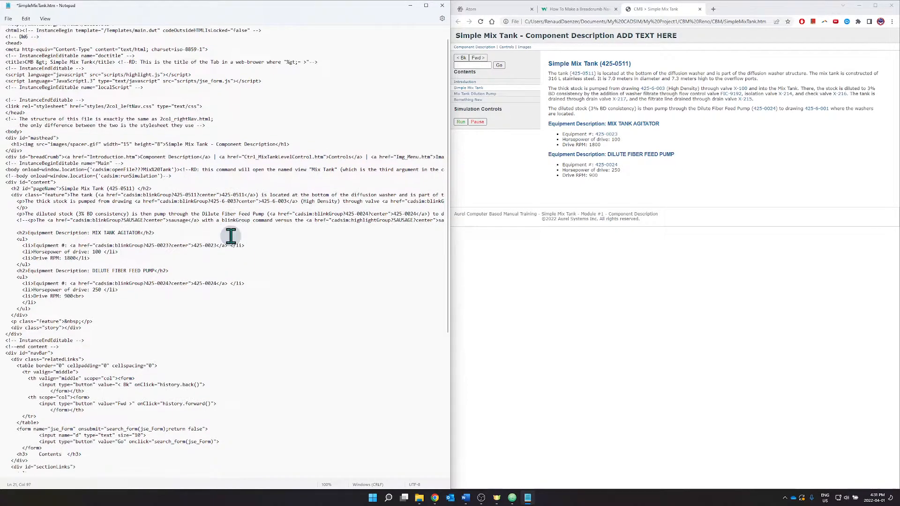
{"action": "scroll", "scroll_direction": "down", "scroll_amount": 3}
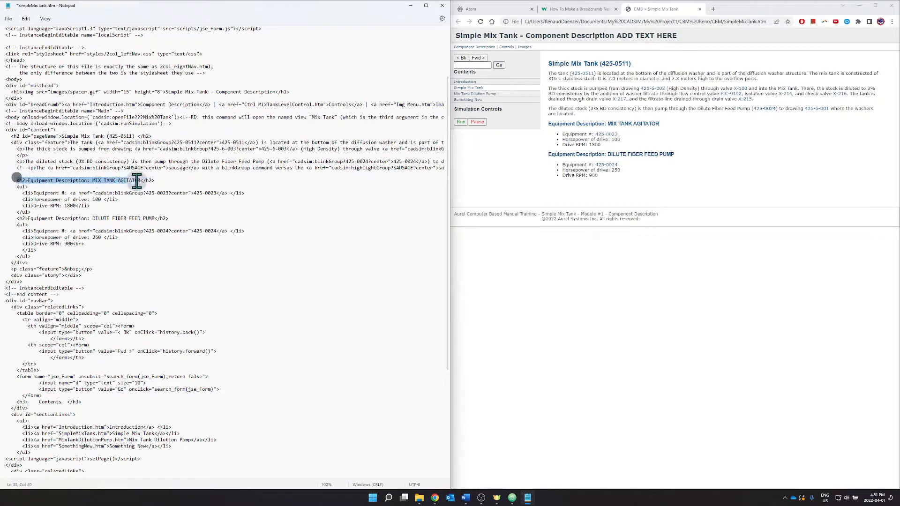
{"action": "triple_click", "coordinate": [85, 180]}
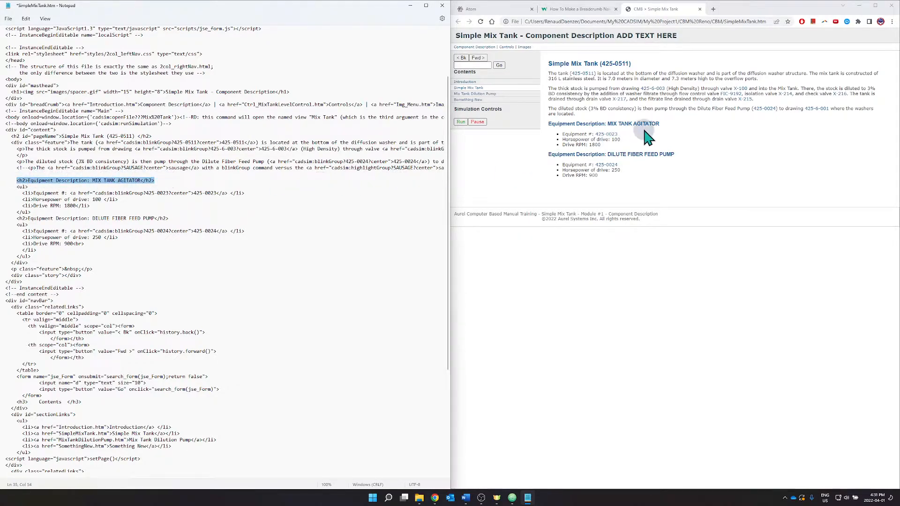
{"action": "mouse_move", "coordinate": [282, 242]}
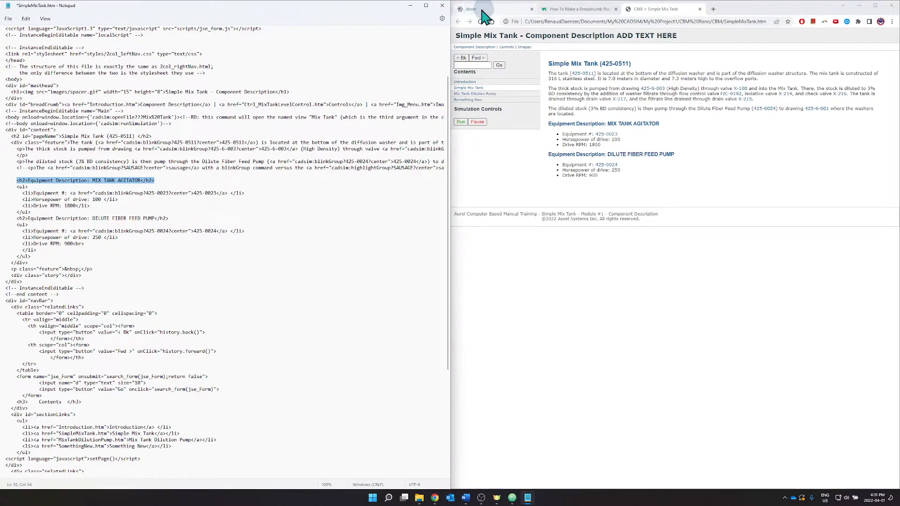
- Show the atom.io tab with the Atom 1.60.0 Windows download page
{"action": "left_click", "coordinate": [494, 8]}
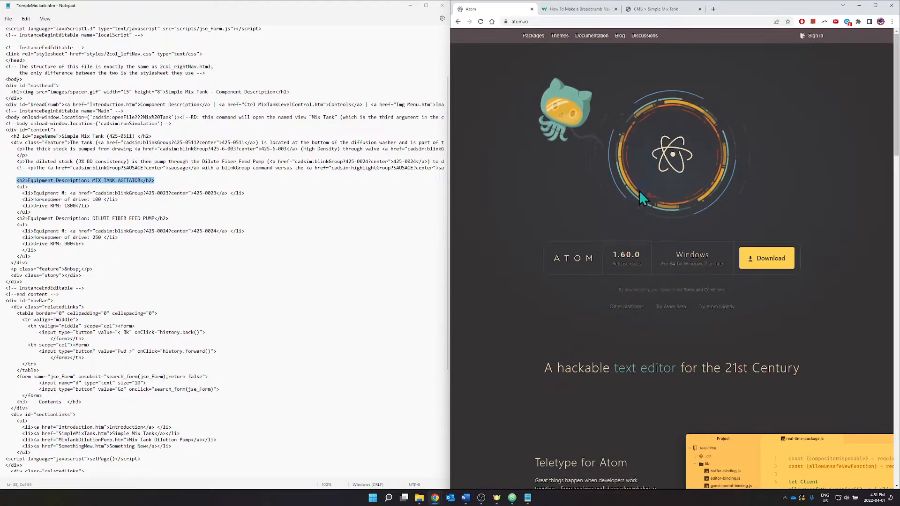
{"action": "mouse_move", "coordinate": [629, 241]}
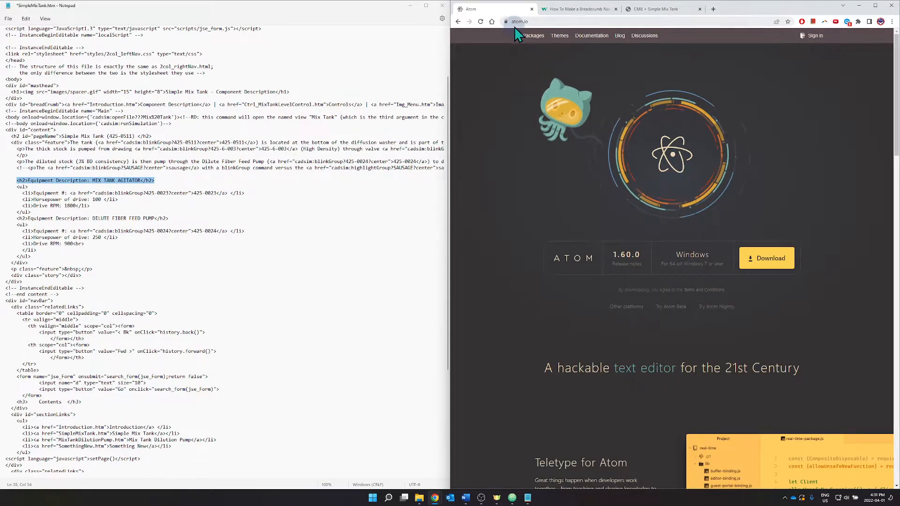
{"action": "mouse_move", "coordinate": [525, 310]}
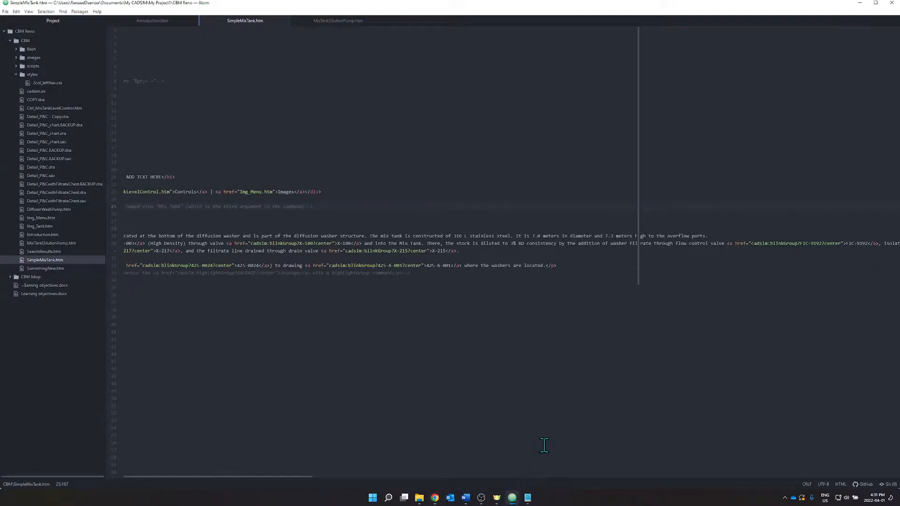
{"action": "mouse_move", "coordinate": [245, 21]}
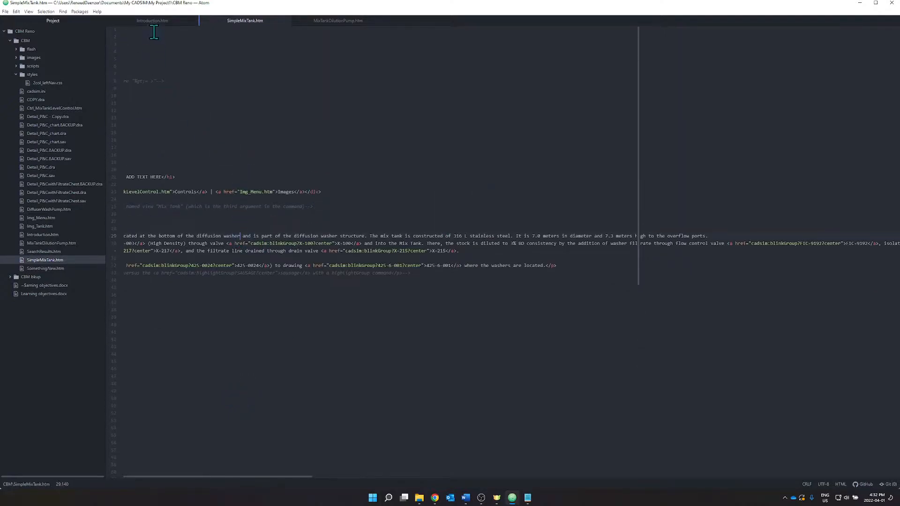
- Switch between Introduction.htm and SimpleMixTank.htm, then select SimpleMixTank.htm in the project tree
{"action": "left_click", "coordinate": [152, 21]}
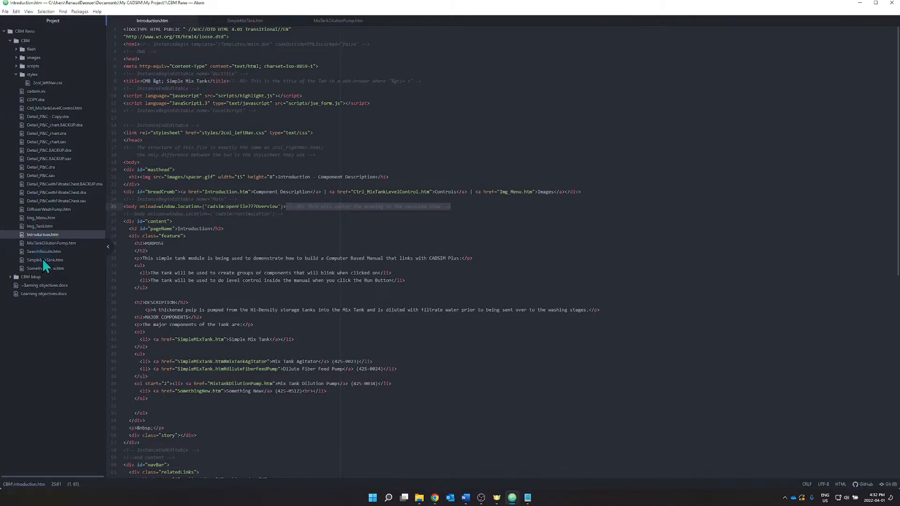
{"action": "left_click", "coordinate": [41, 259]}
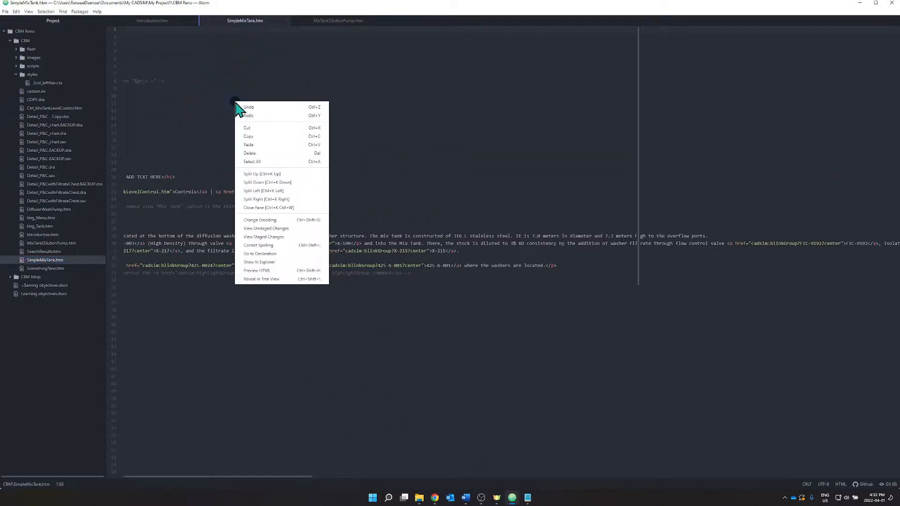
{"action": "mouse_move", "coordinate": [411, 159]}
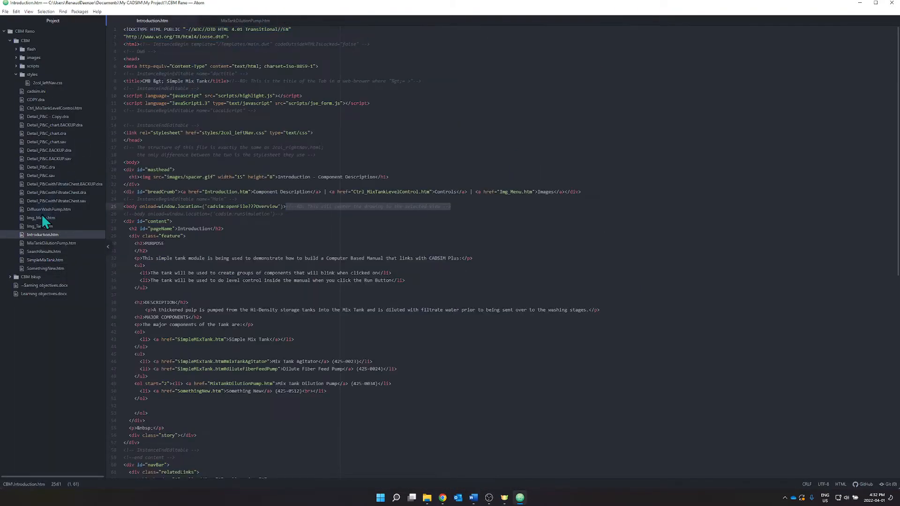
{"action": "left_click", "coordinate": [45, 260]}
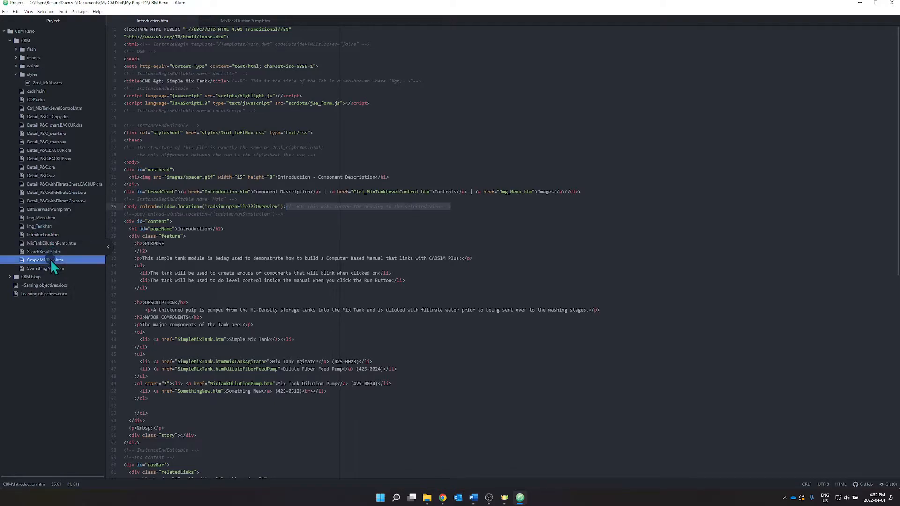
- Reopen SimpleMixTank.htm from the tree view and place the cursor after ADD TEXT HERE
{"action": "double_click", "coordinate": [39, 259]}
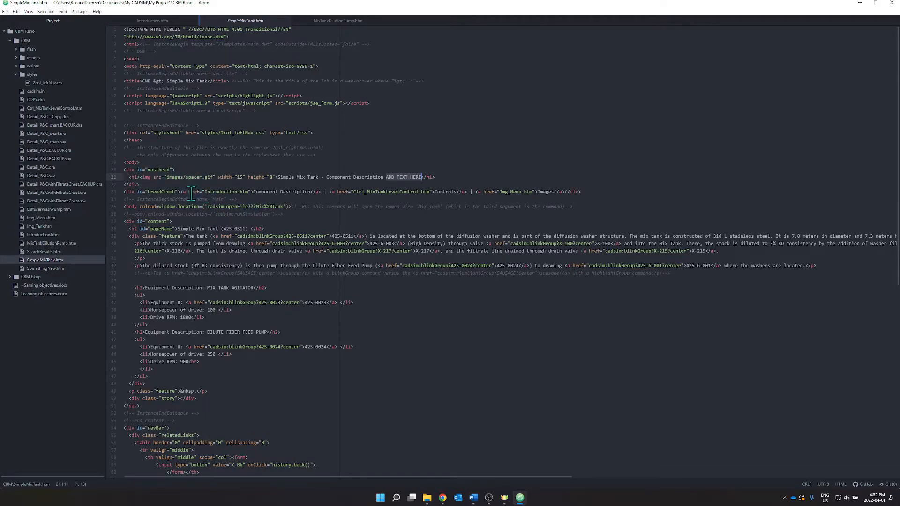
{"action": "mouse_move", "coordinate": [296, 215]}
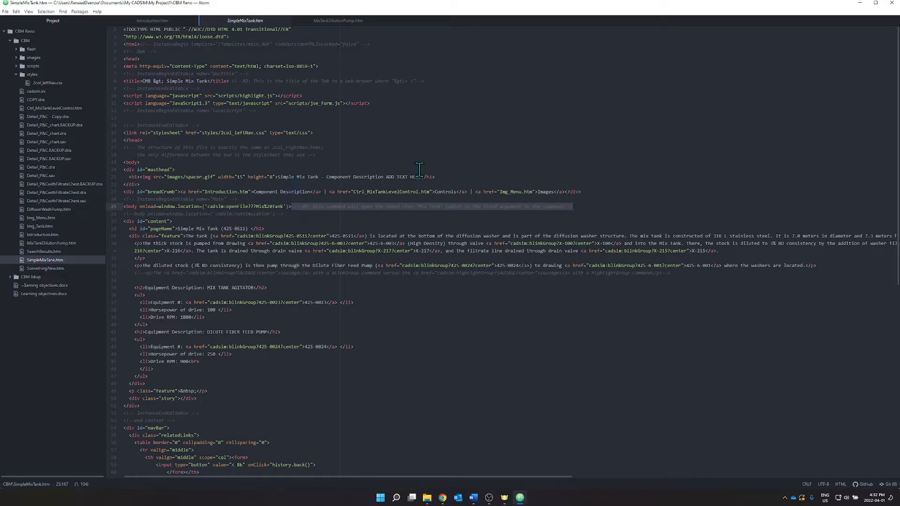
{"action": "left_click", "coordinate": [434, 135]}
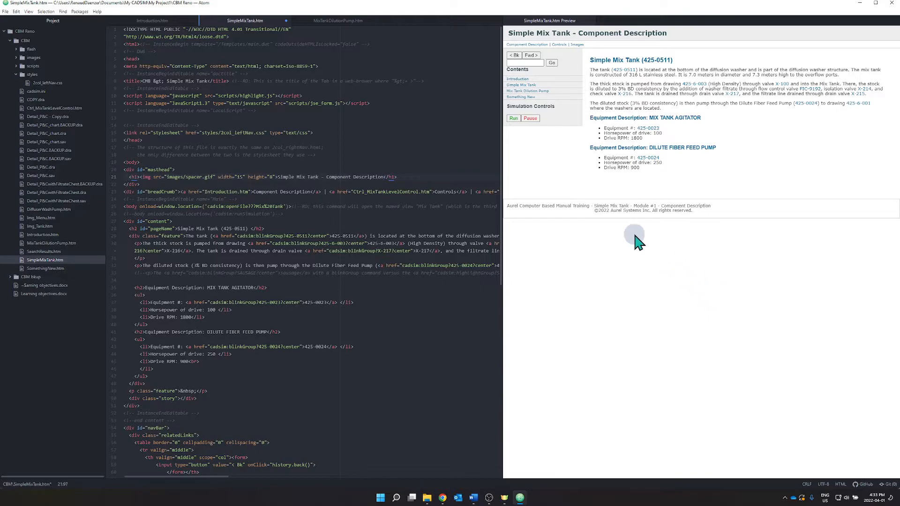
{"action": "mouse_move", "coordinate": [576, 281]}
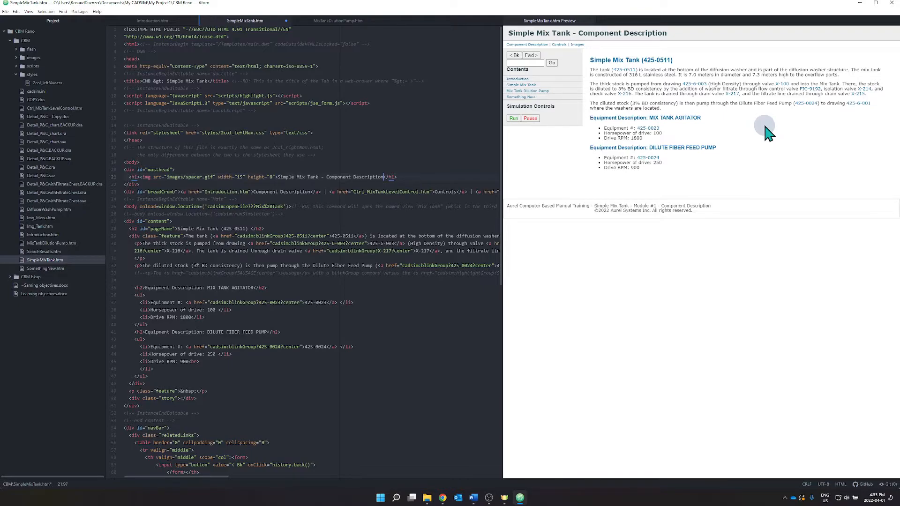
{"action": "mouse_move", "coordinate": [462, 493]}
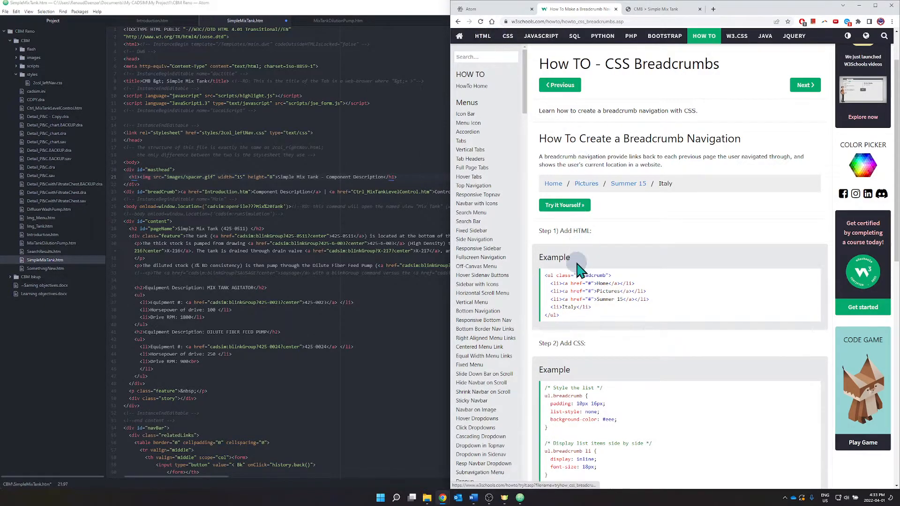
- Switch to the W3Schools breadcrumb tutorial and scroll down to the Step 2 CSS example
{"action": "scroll", "scroll_direction": "down", "scroll_amount": 3}
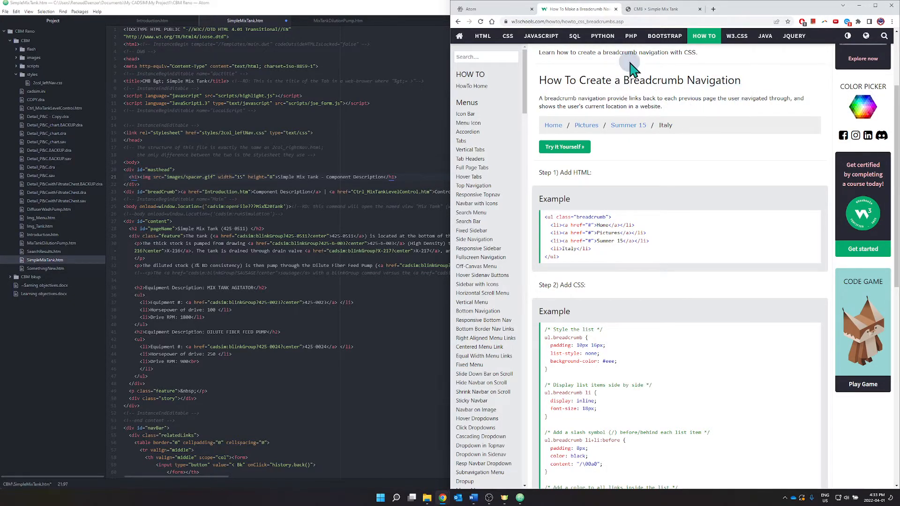
{"action": "left_click", "coordinate": [660, 8]}
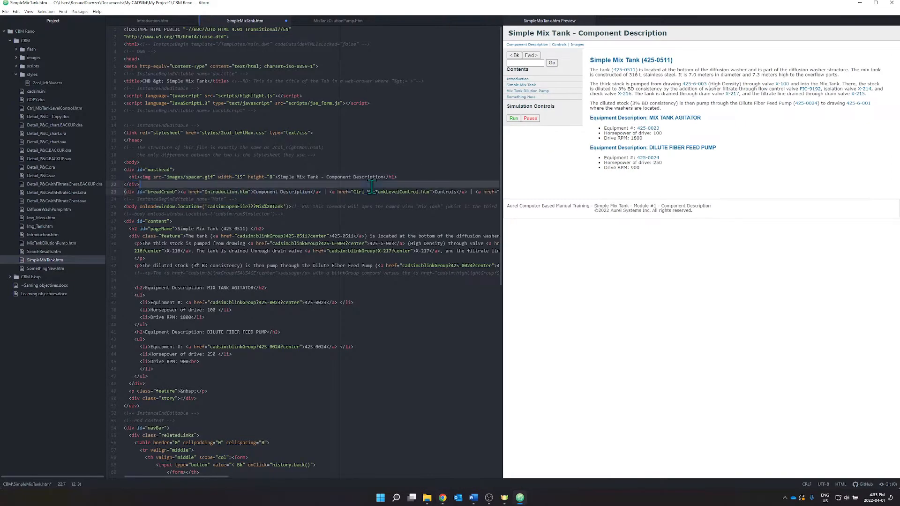
{"action": "left_click", "coordinate": [456, 192]}
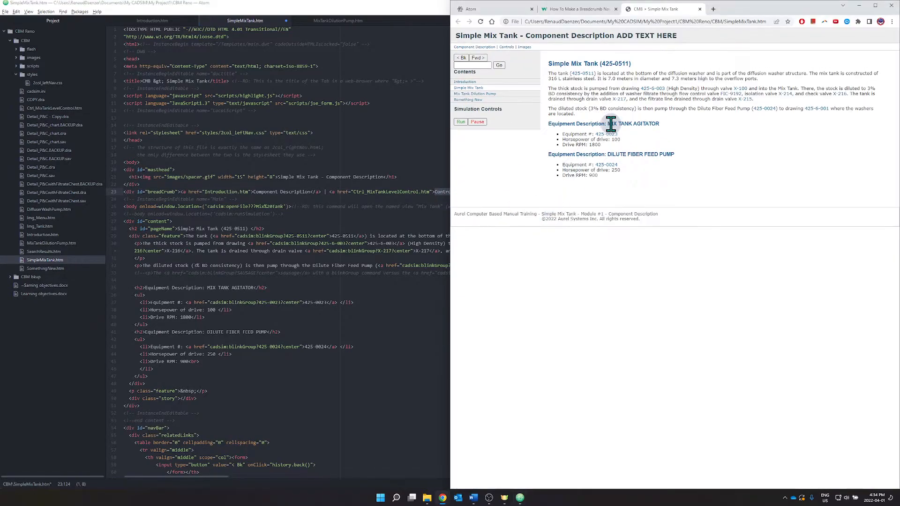
{"action": "left_click", "coordinate": [578, 8]}
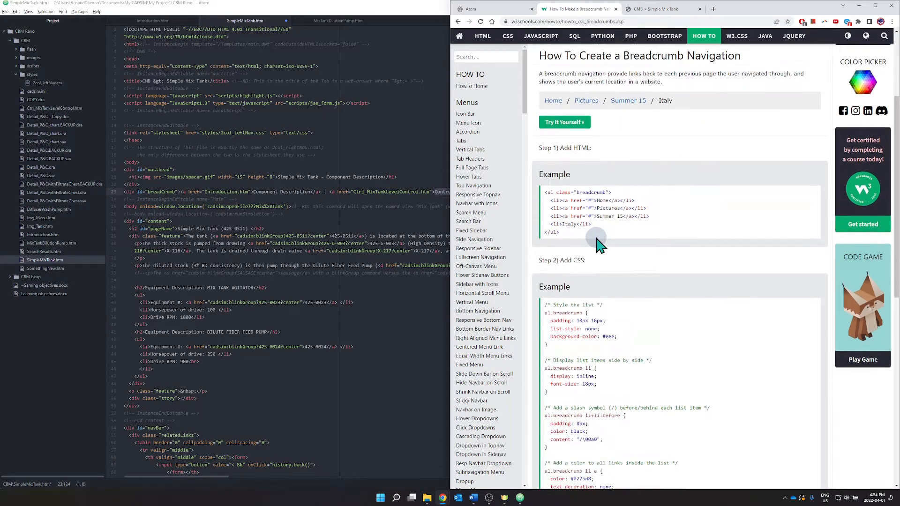
{"action": "scroll", "scroll_direction": "down", "scroll_amount": 3}
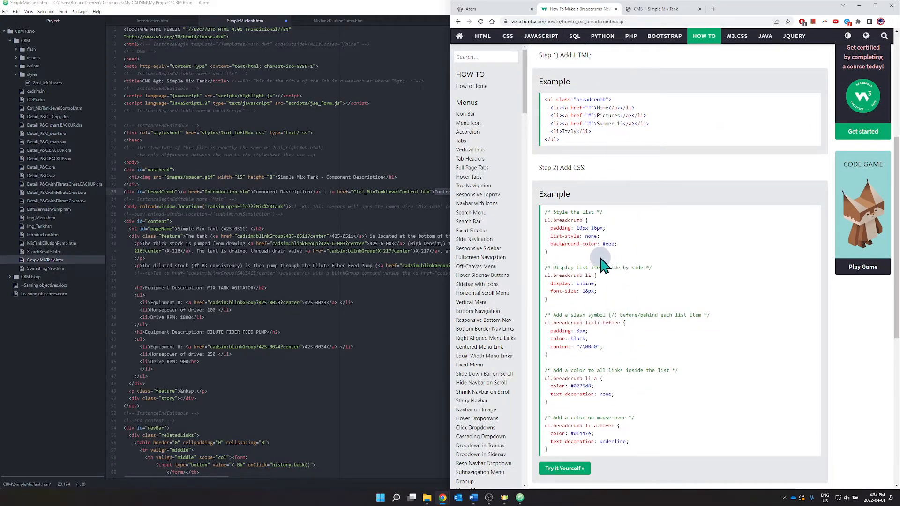
{"action": "mouse_move", "coordinate": [603, 488]}
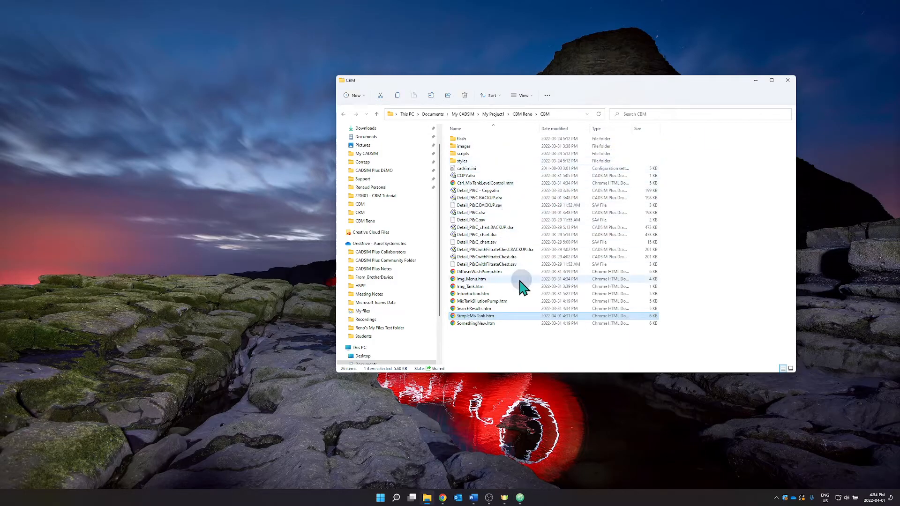
{"action": "mouse_move", "coordinate": [486, 257]}
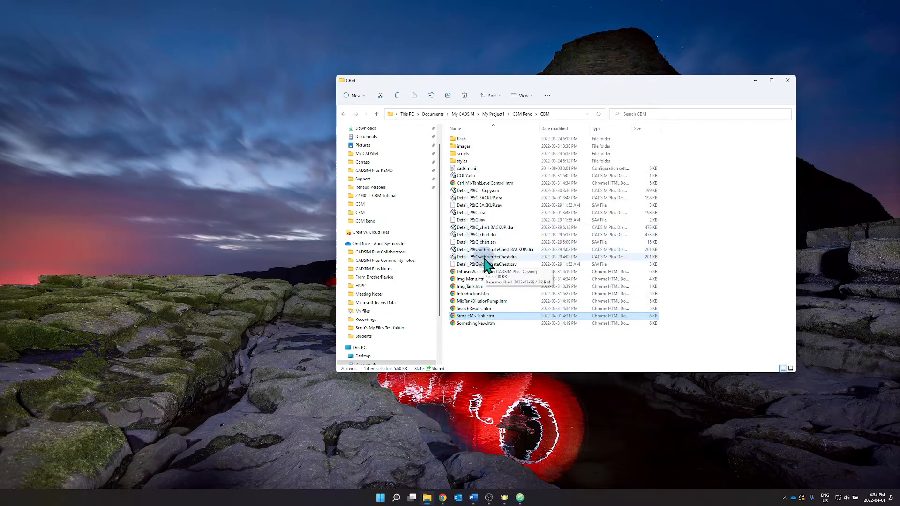
- Launch CADSIM Plus from a .dra file in the CBM folder and open CADSIM Plus Help
{"action": "double_click", "coordinate": [486, 257]}
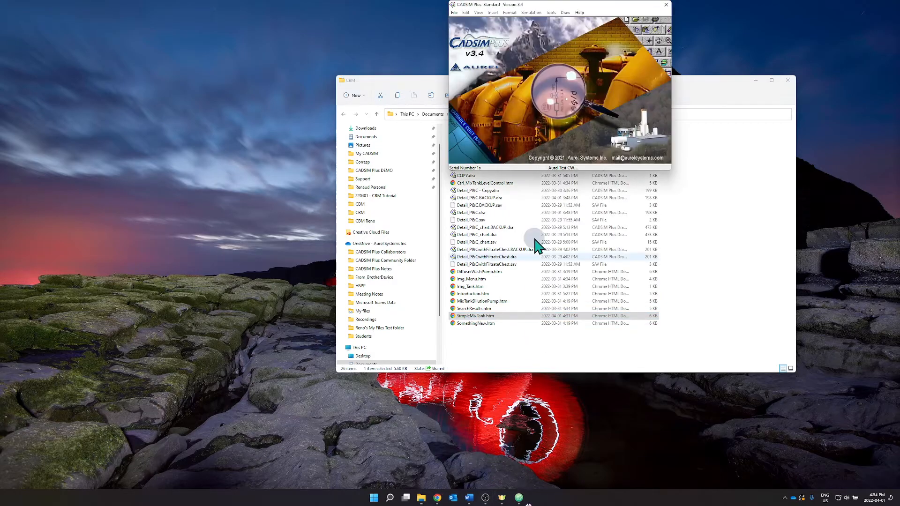
{"action": "left_click", "coordinate": [579, 12]}
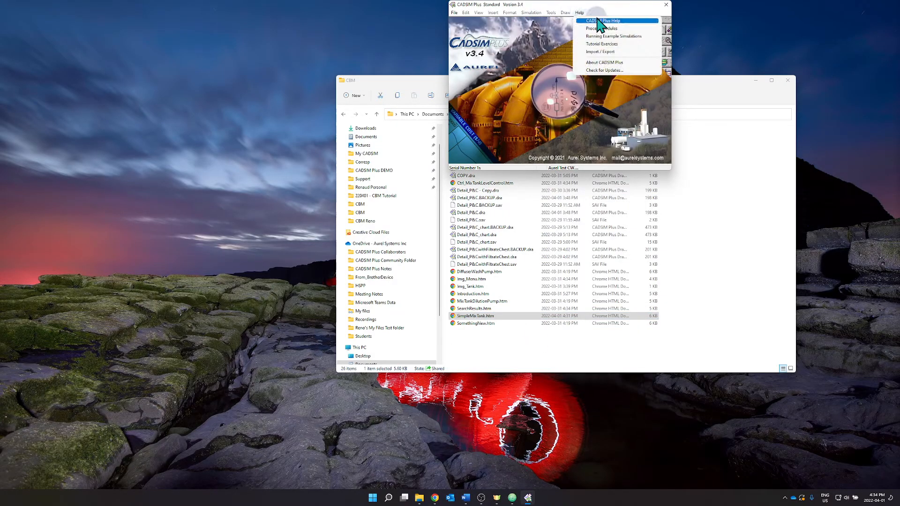
{"action": "mouse_move", "coordinate": [609, 30]}
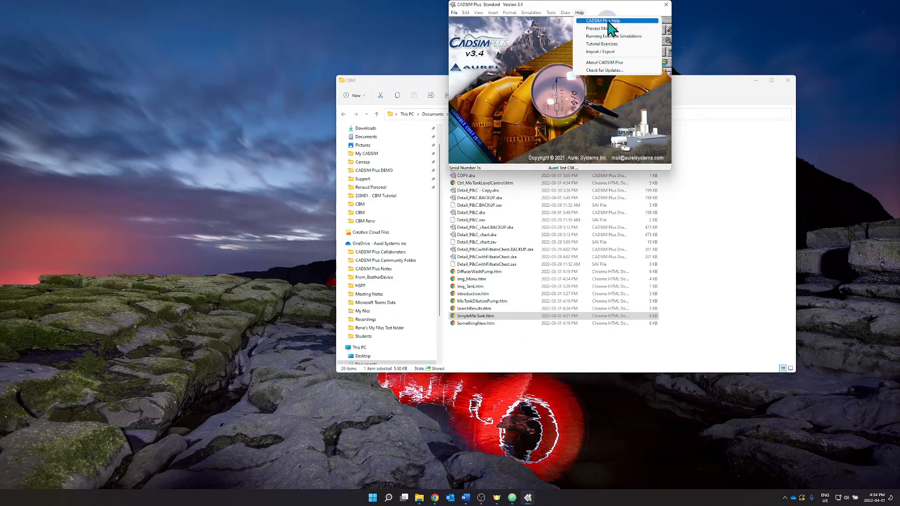
{"action": "left_click", "coordinate": [579, 12]}
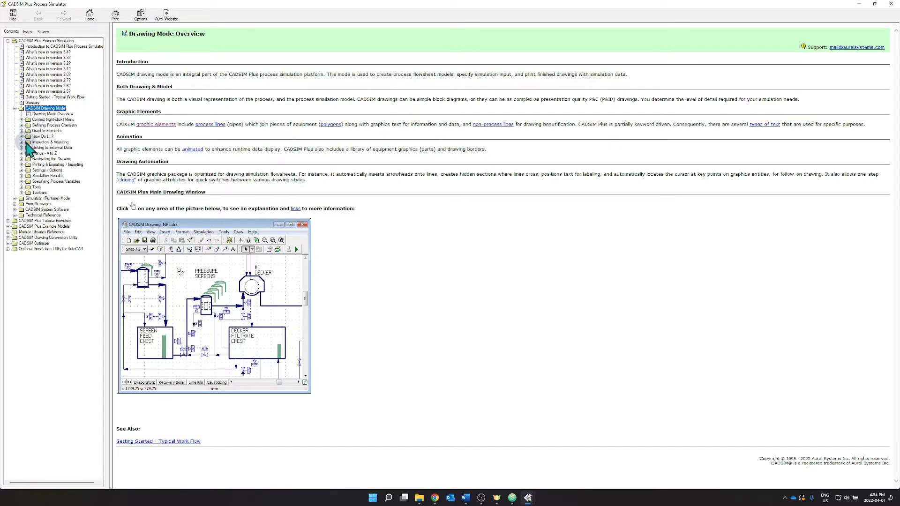
- Read 'How Do I... Set Up a Computer Based Manual?' and follow its HTML Command Reference link
{"action": "left_click", "coordinate": [21, 137]}
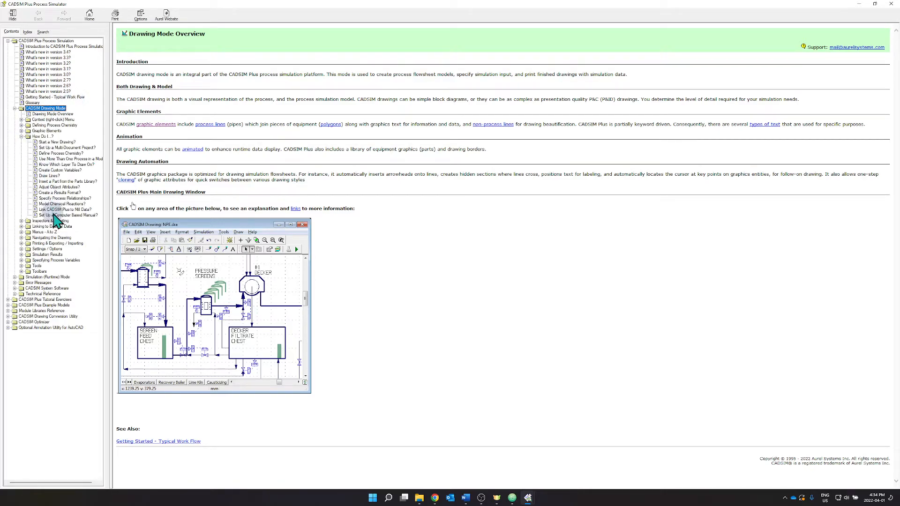
{"action": "left_click", "coordinate": [68, 215]}
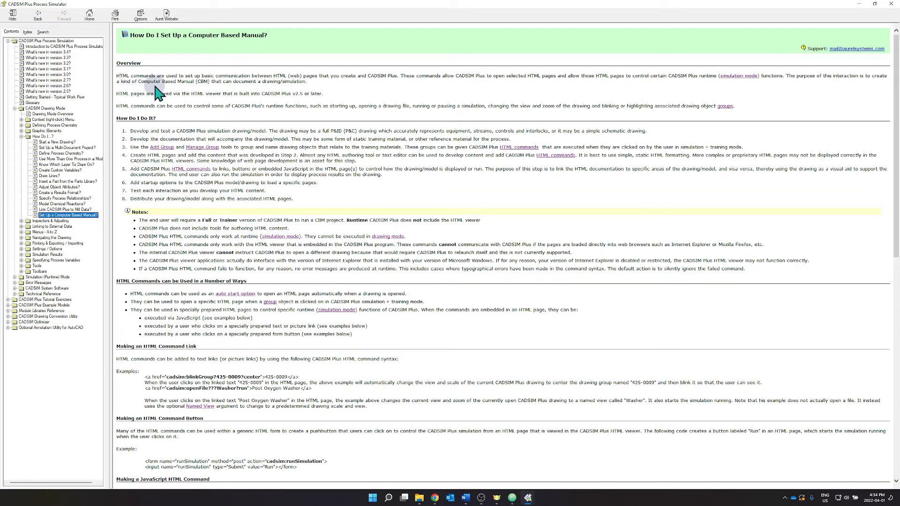
{"action": "scroll", "scroll_direction": "down", "scroll_amount": 3}
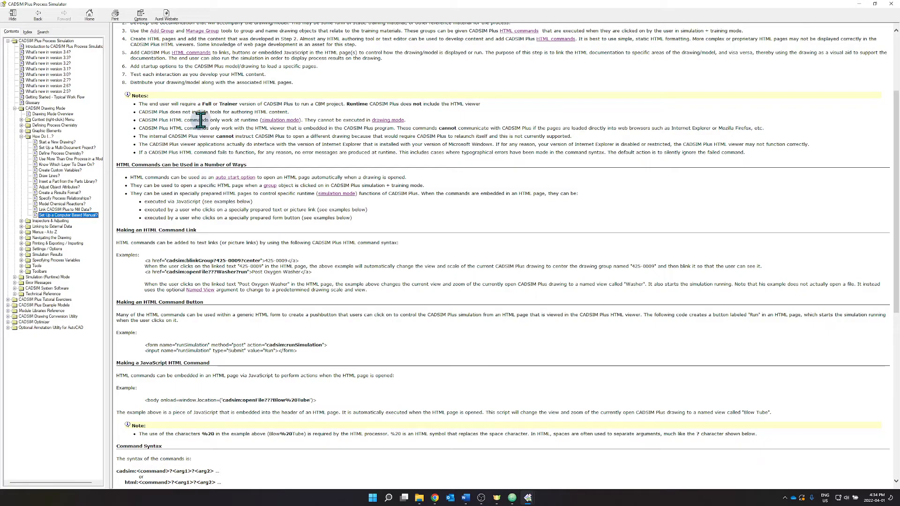
{"action": "scroll", "scroll_direction": "down", "scroll_amount": 3}
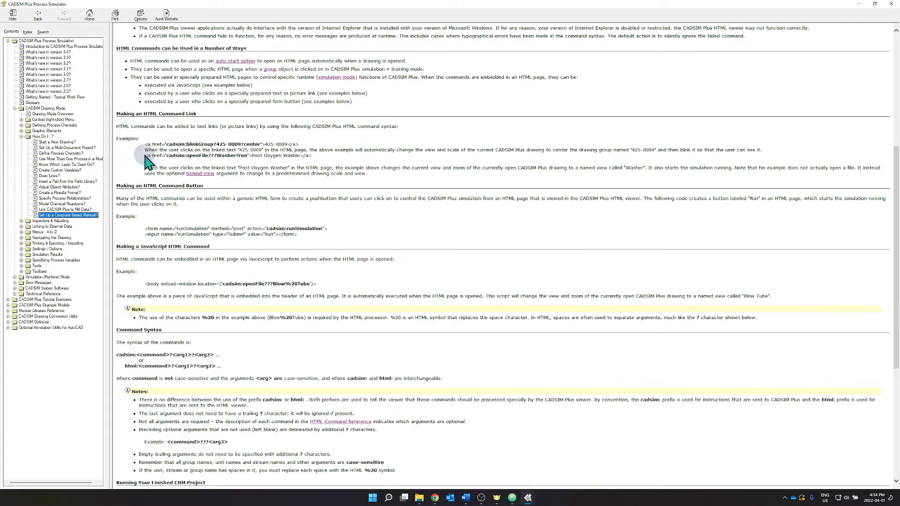
{"action": "mouse_move", "coordinate": [135, 135]}
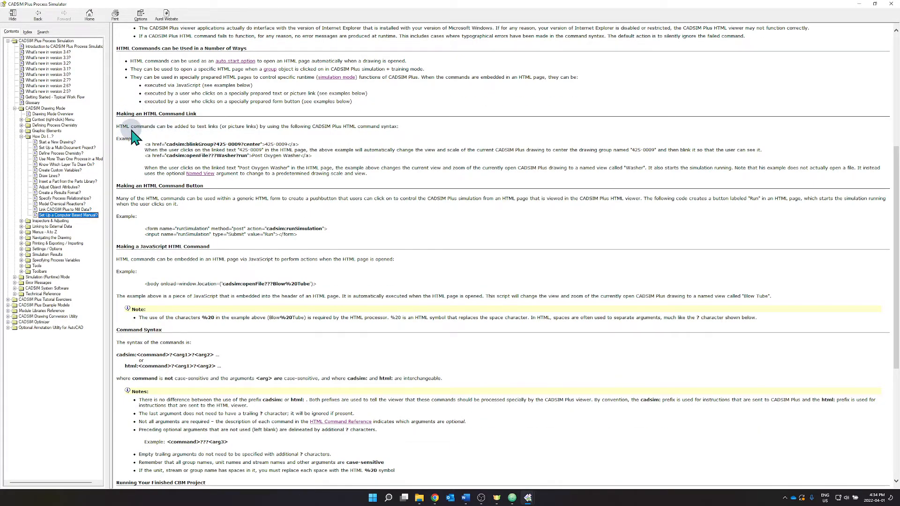
{"action": "scroll", "scroll_direction": "down", "scroll_amount": 3}
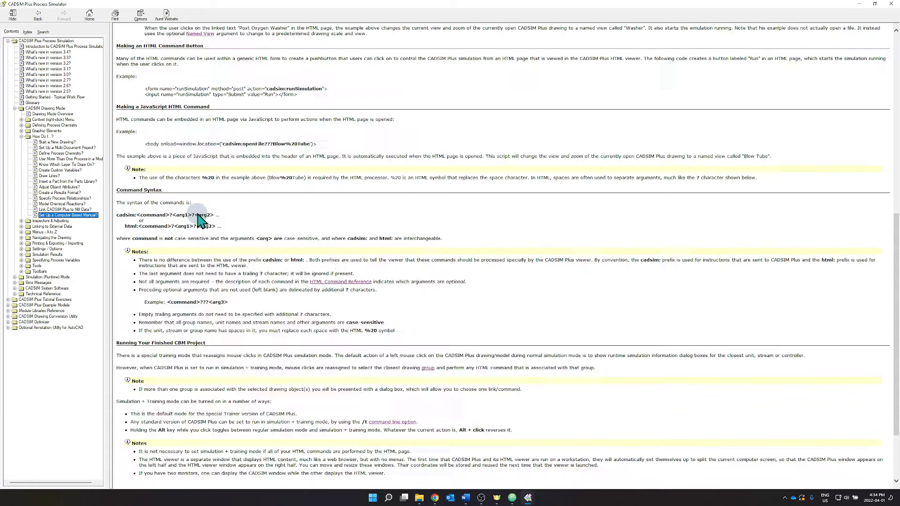
{"action": "scroll", "scroll_direction": "down", "scroll_amount": 3}
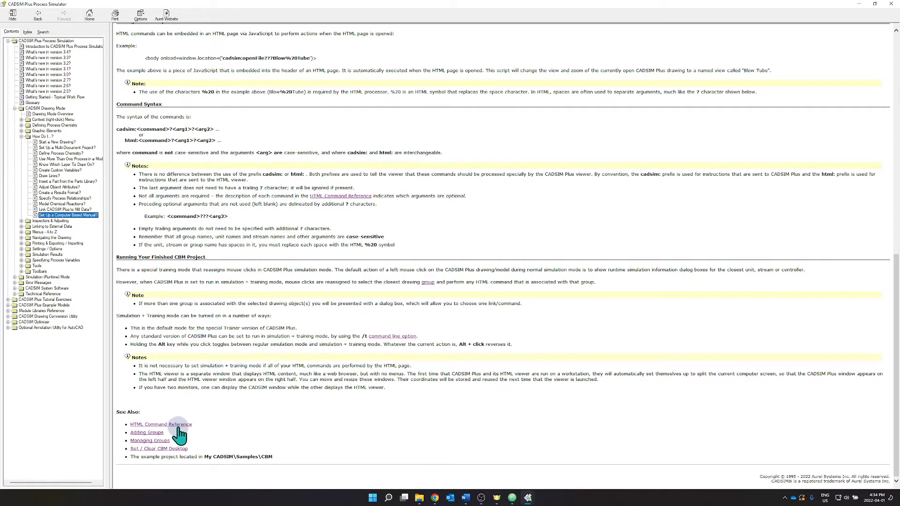
{"action": "left_click", "coordinate": [160, 424]}
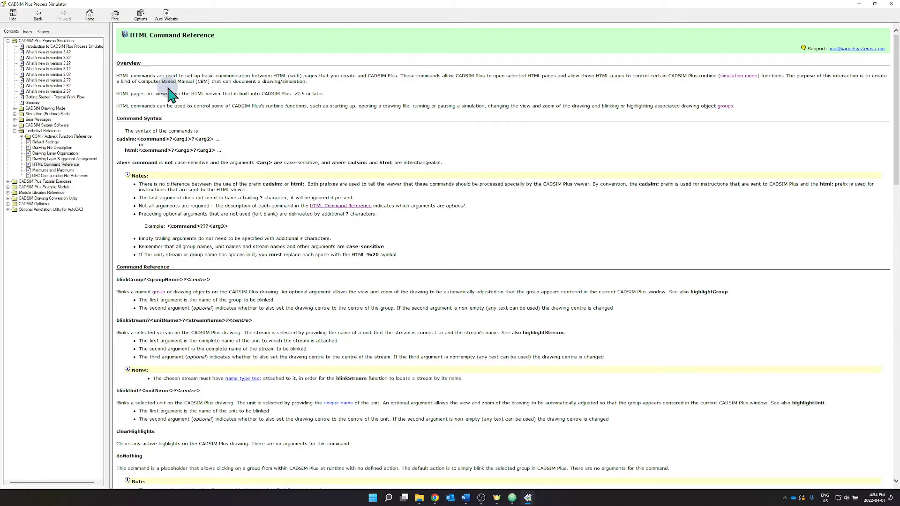
- Scroll to the end of the HTML Command Reference commands
{"action": "scroll", "scroll_direction": "down", "scroll_amount": 3}
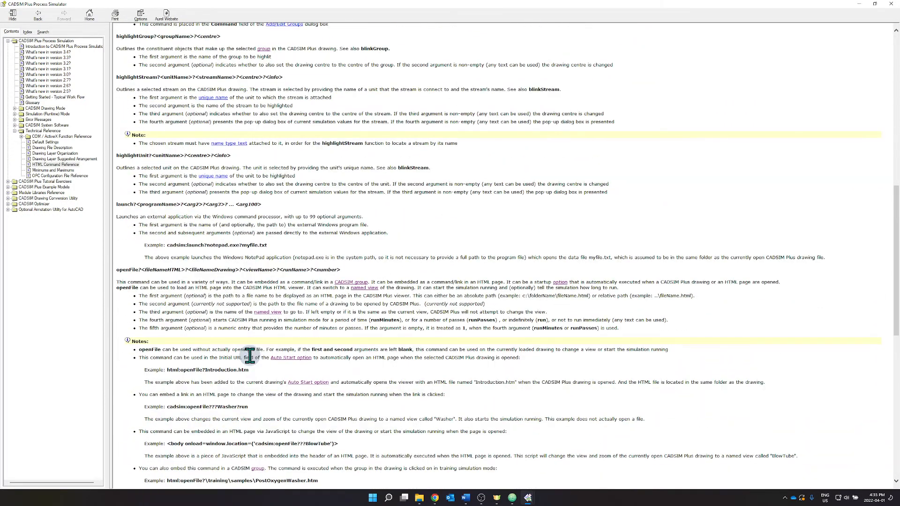
{"action": "scroll", "scroll_direction": "down", "scroll_amount": 3}
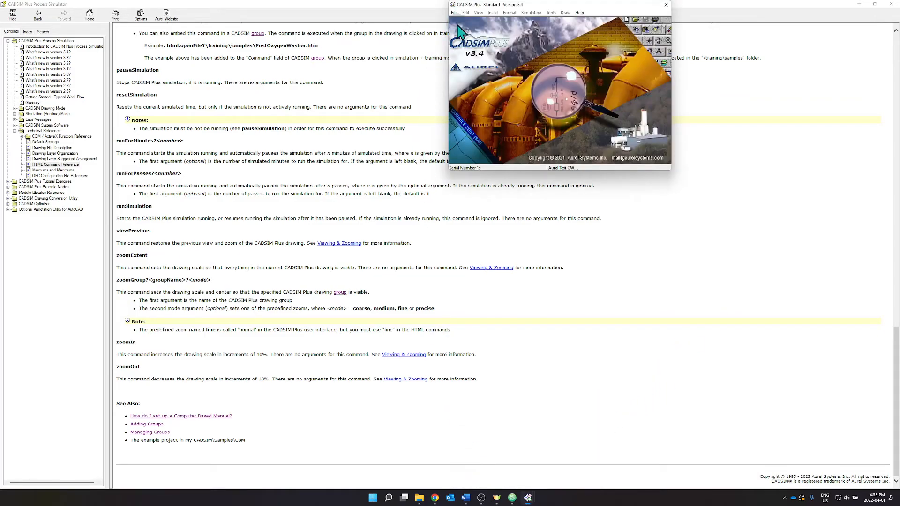
- Reopen CMB Tutorial.dra from the File menu's recent files list
{"action": "left_click", "coordinate": [454, 12]}
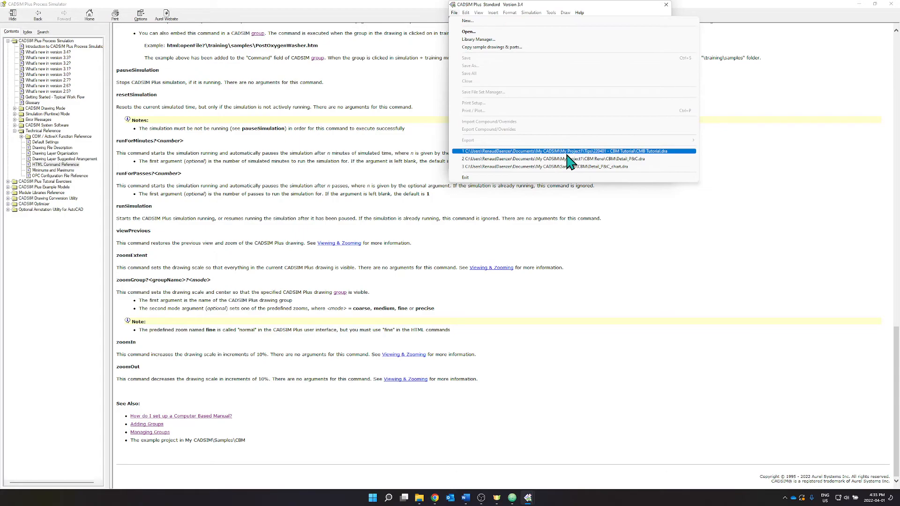
{"action": "left_click", "coordinate": [557, 151]}
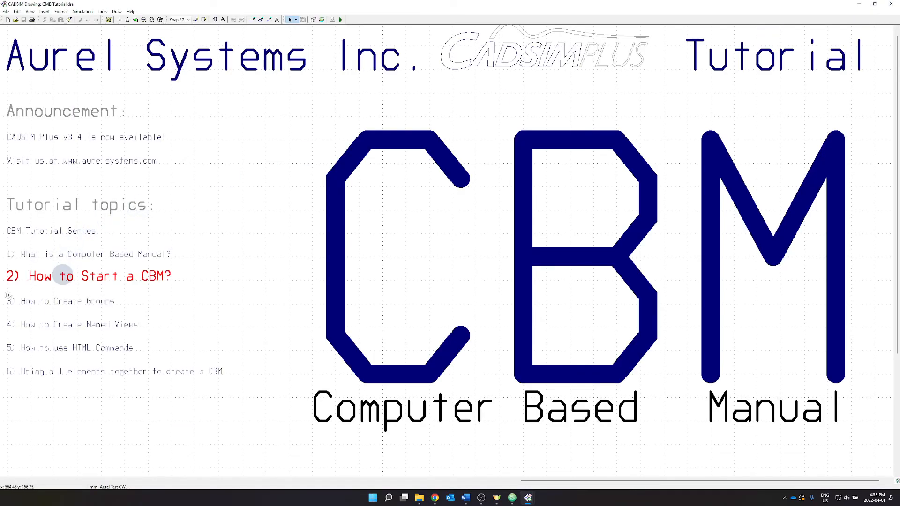
{"action": "mouse_move", "coordinate": [112, 319]}
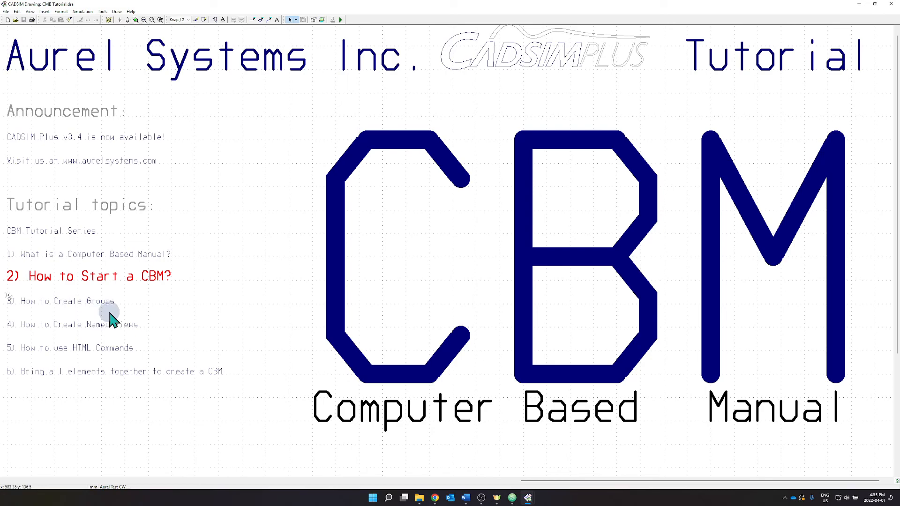